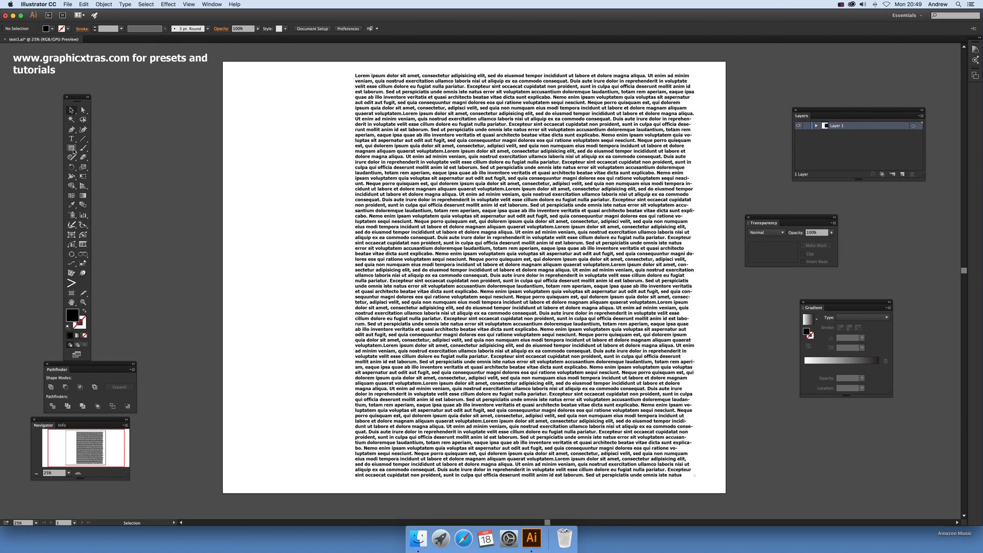
mouse_move(71, 149)
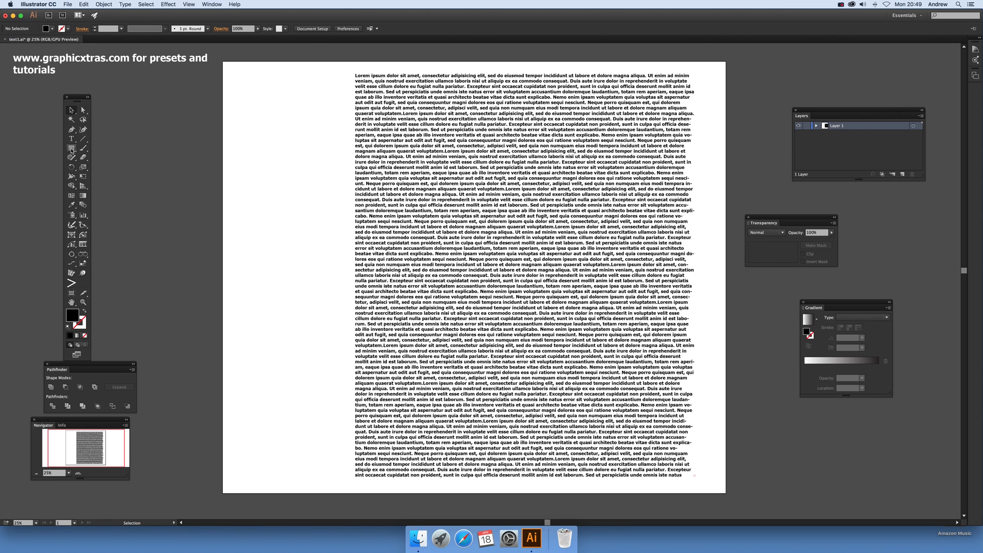
Switch to the Rectangle tool to draw a black rectangle left of the text.
left_click(72, 148)
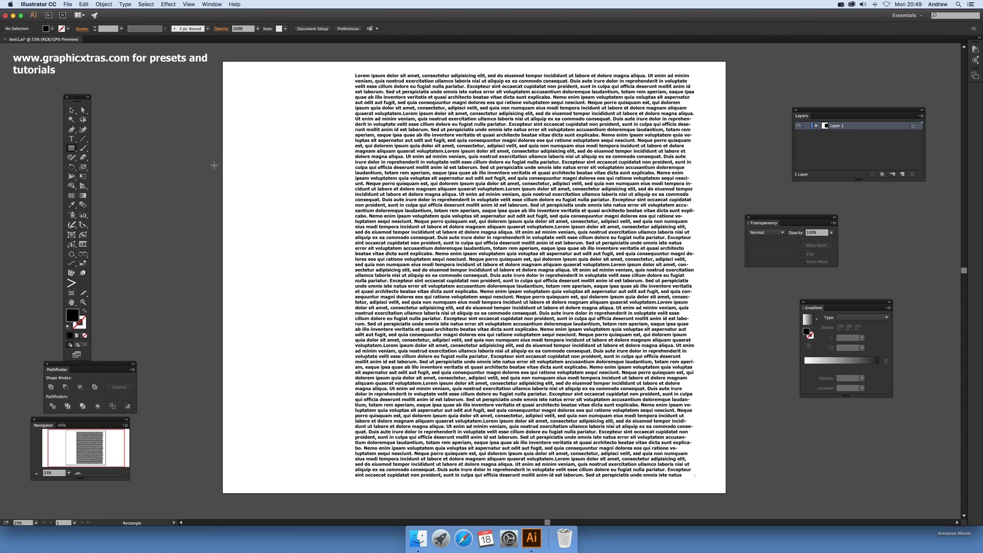
mouse_move(169, 130)
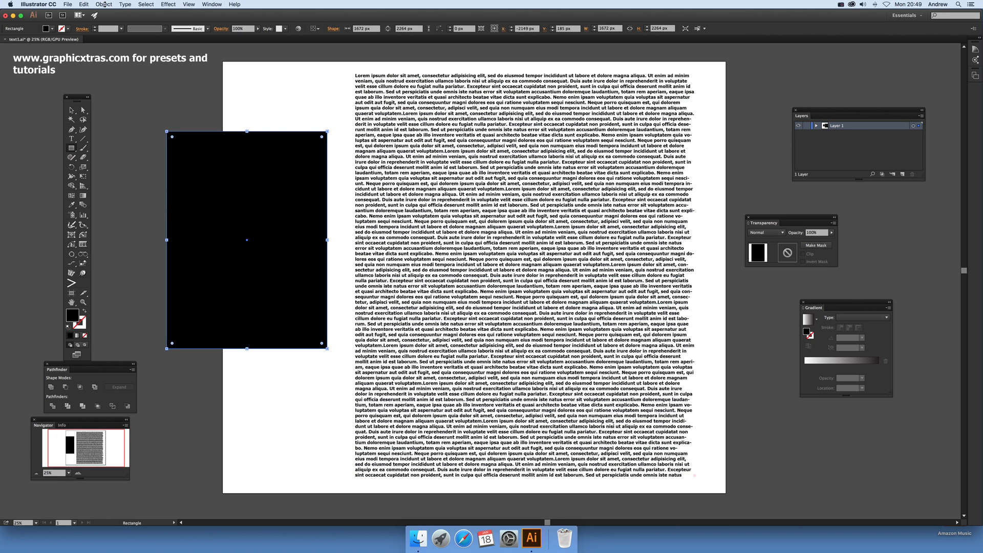
mouse_move(175, 141)
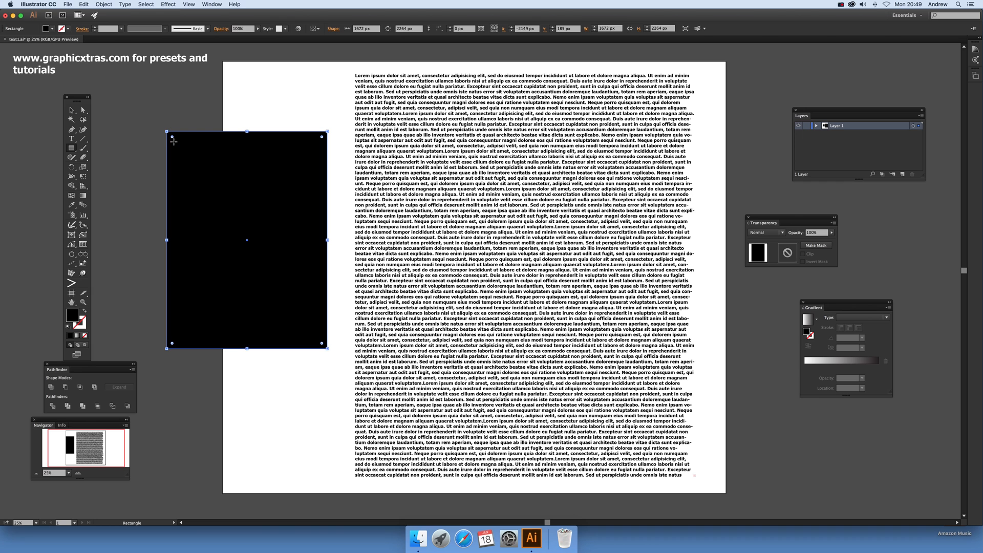
Expand the selected live rectangle into a plain path via Object > Expand Shape.
left_click(103, 4)
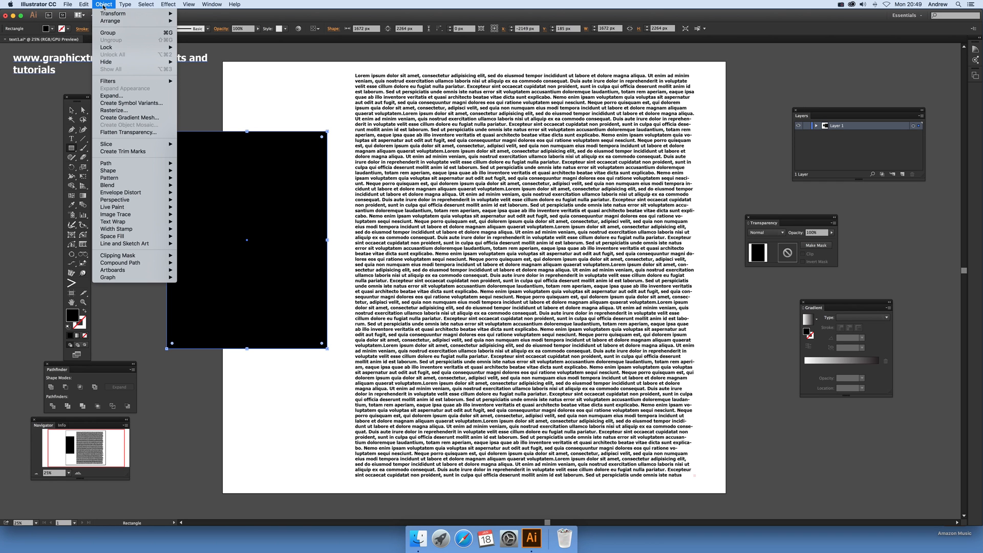
mouse_move(129, 170)
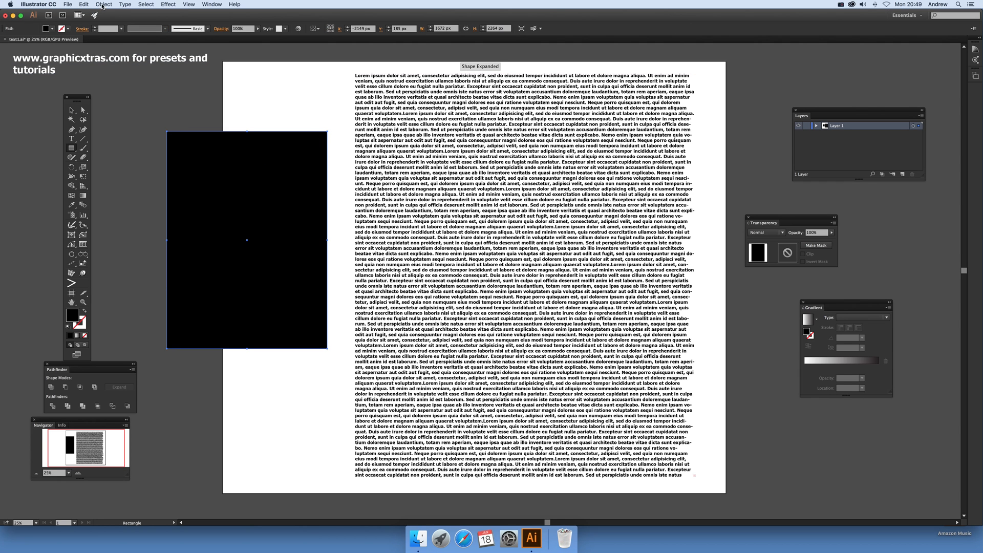
left_click(103, 5)
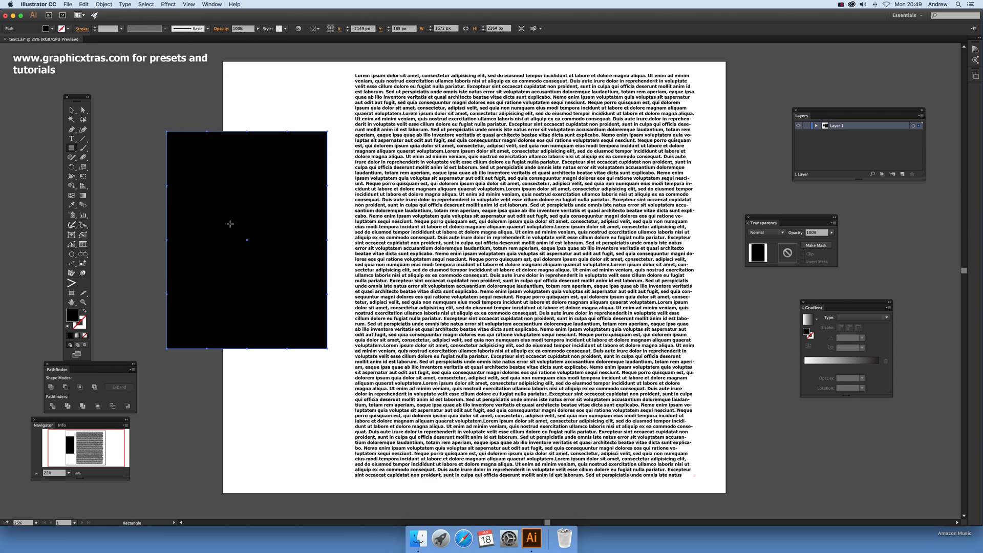
left_click(70, 110)
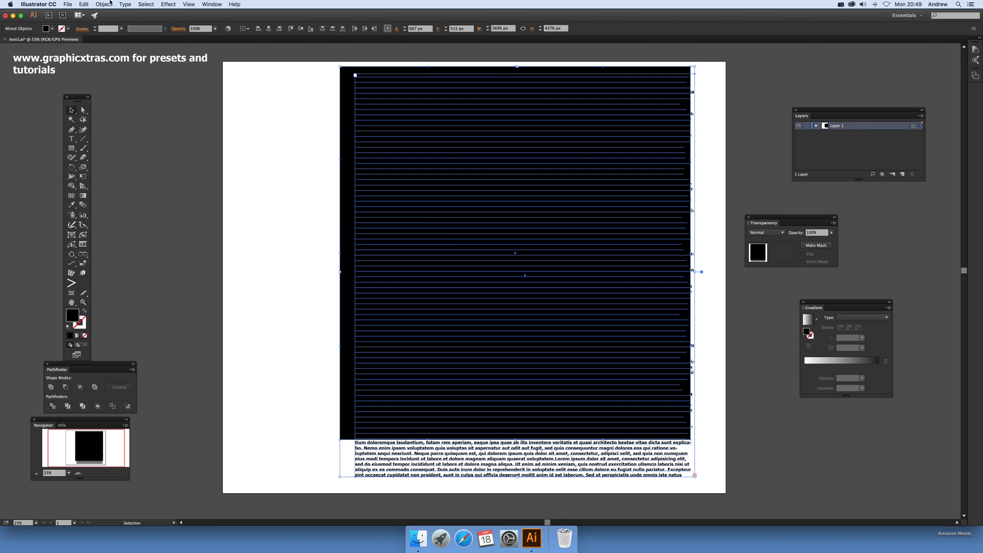
Bring up the Object menu's Envelope Distort choices for the rectangle and text.
left_click(103, 4)
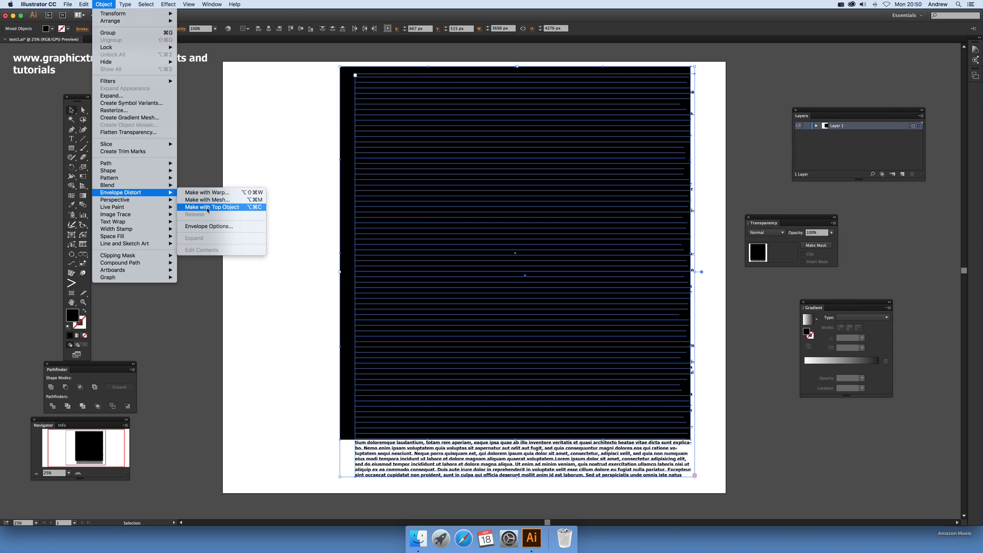
mouse_move(209, 226)
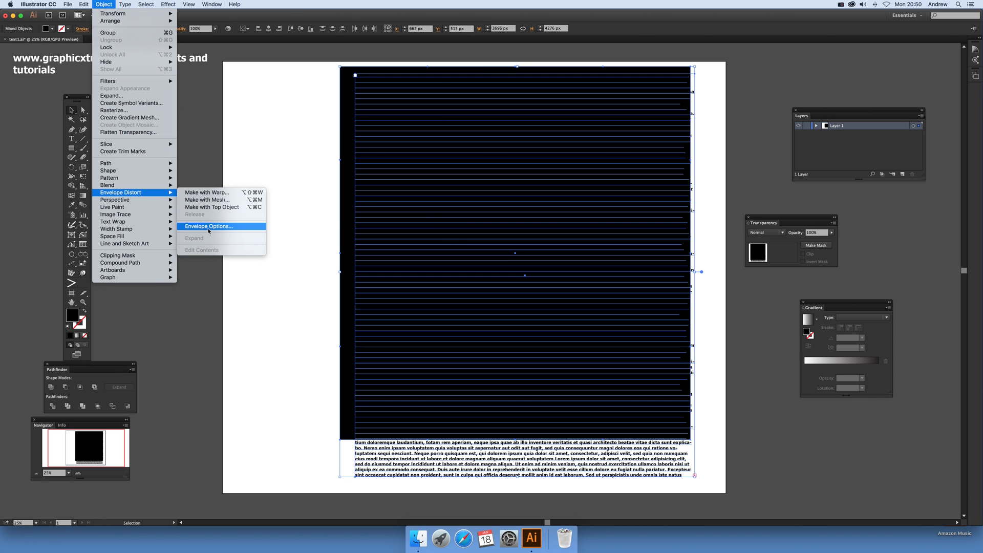
Confirm Envelope Options at fidelity 79 with Distort Appearance and Linear Gradient Fills checked.
left_click(208, 226)
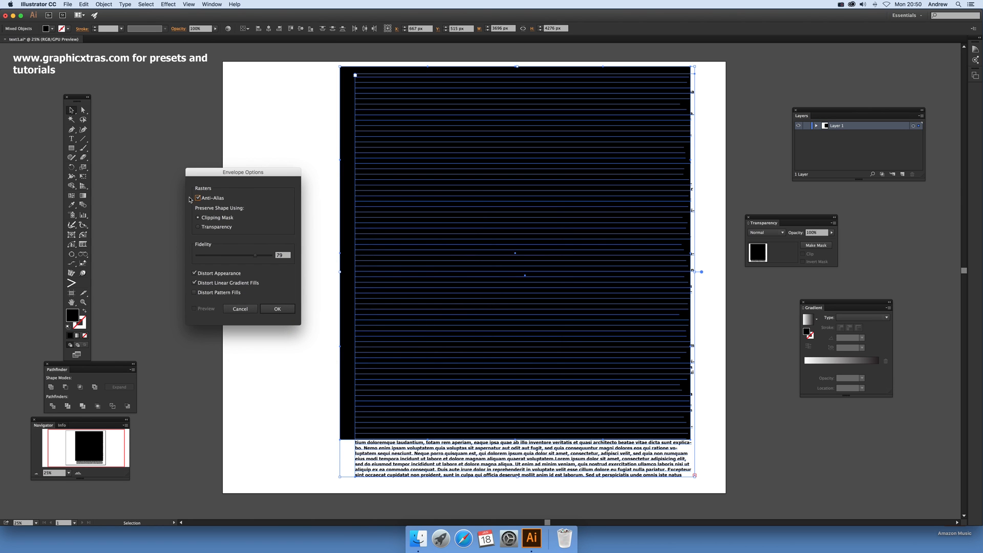
mouse_move(211, 274)
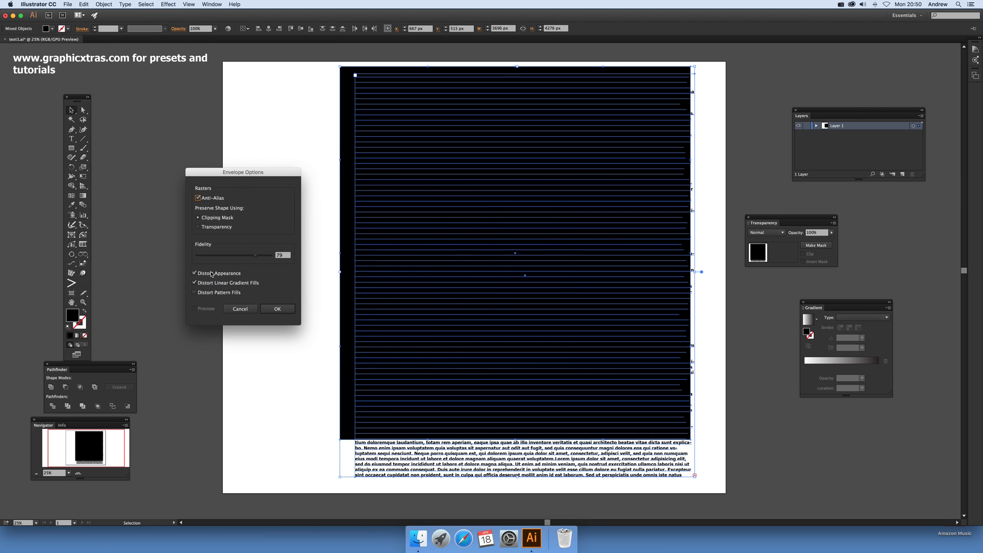
mouse_move(289, 227)
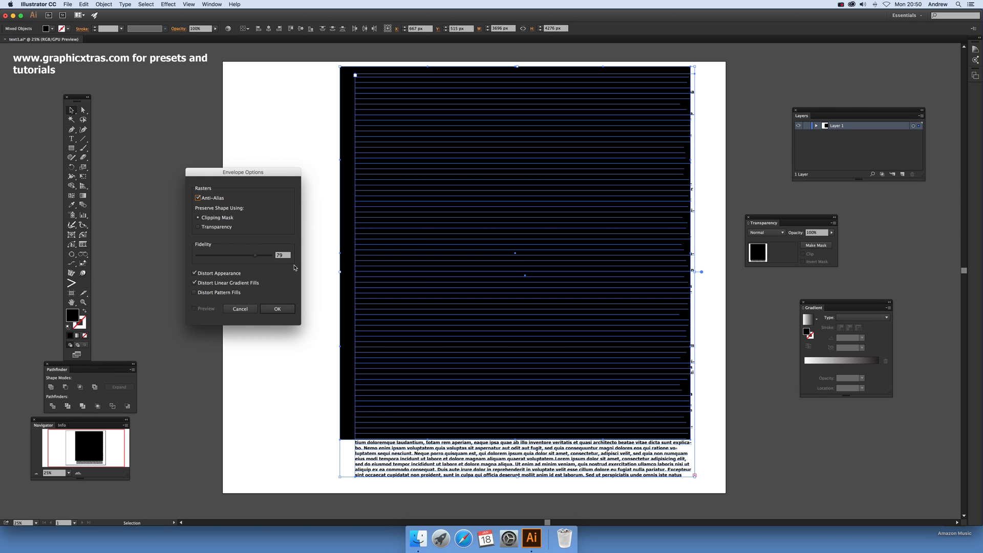
mouse_move(264, 281)
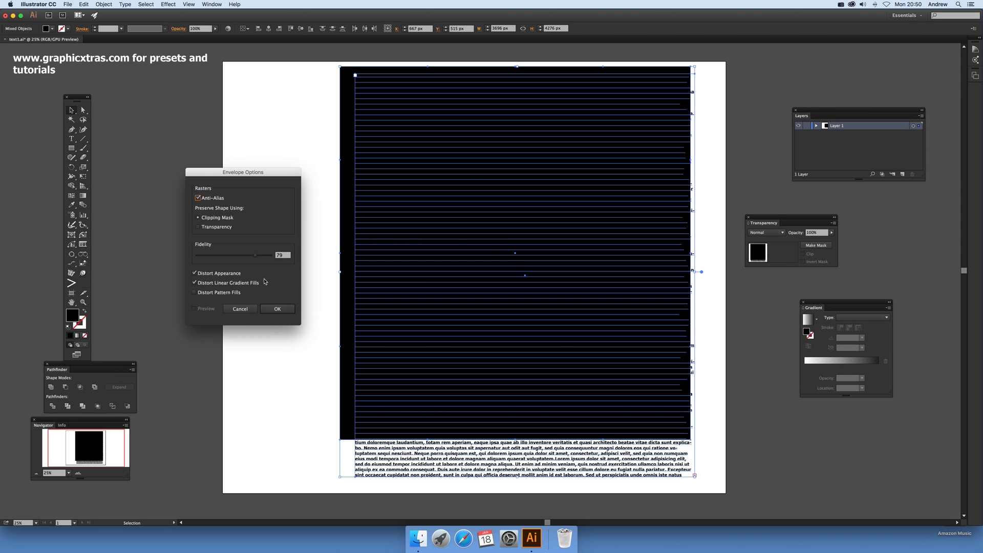
mouse_move(244, 314)
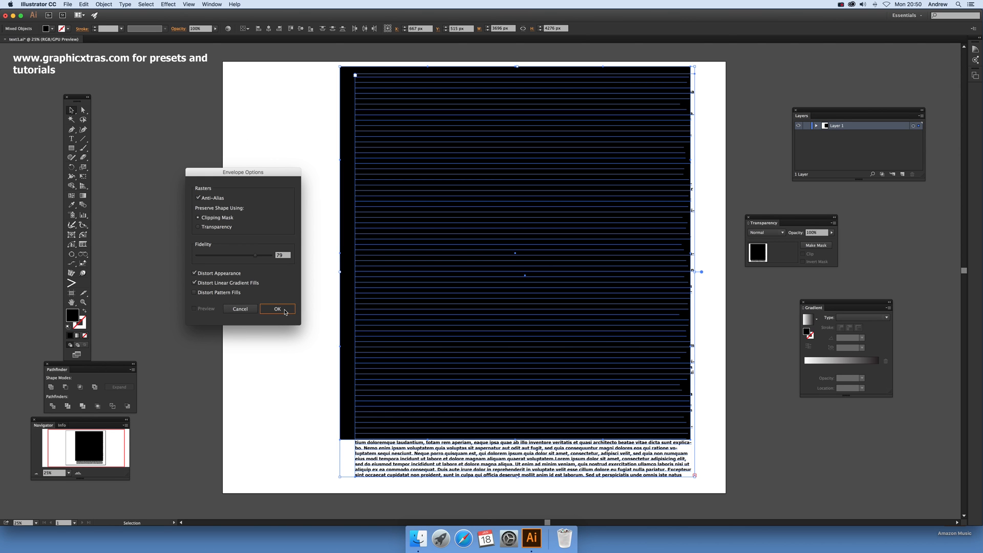
left_click(278, 308)
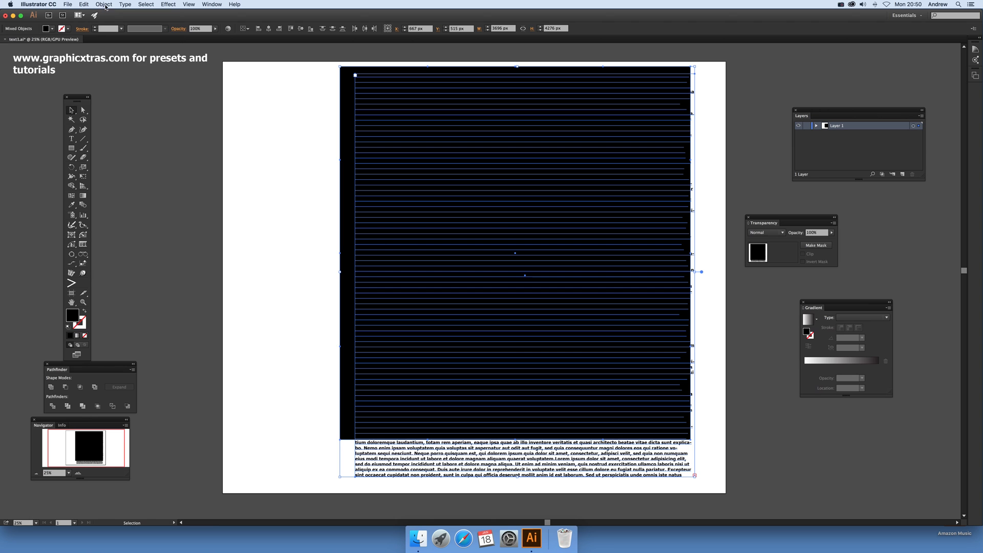
Envelope the lorem ipsum text with the rectangle using Make with Top Object.
left_click(103, 4)
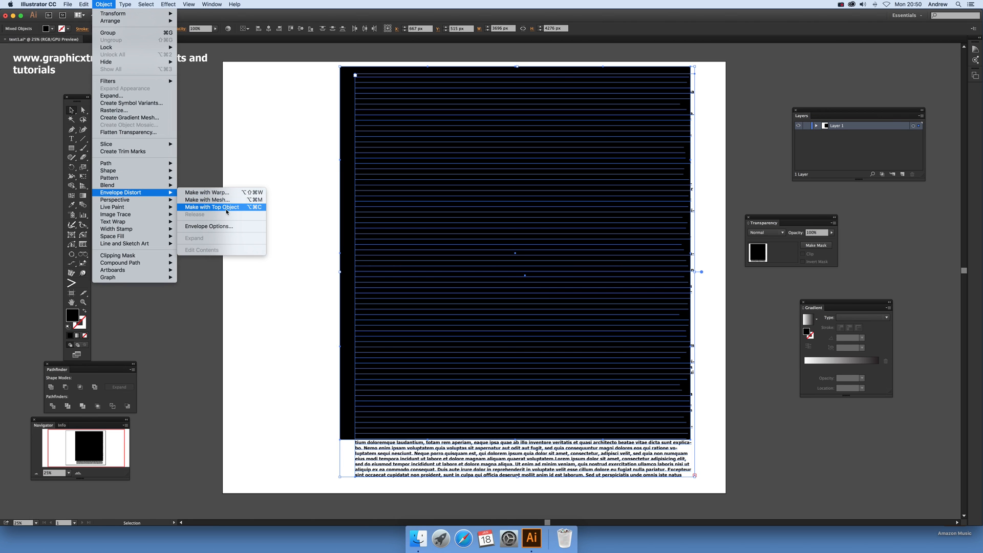
left_click(211, 207)
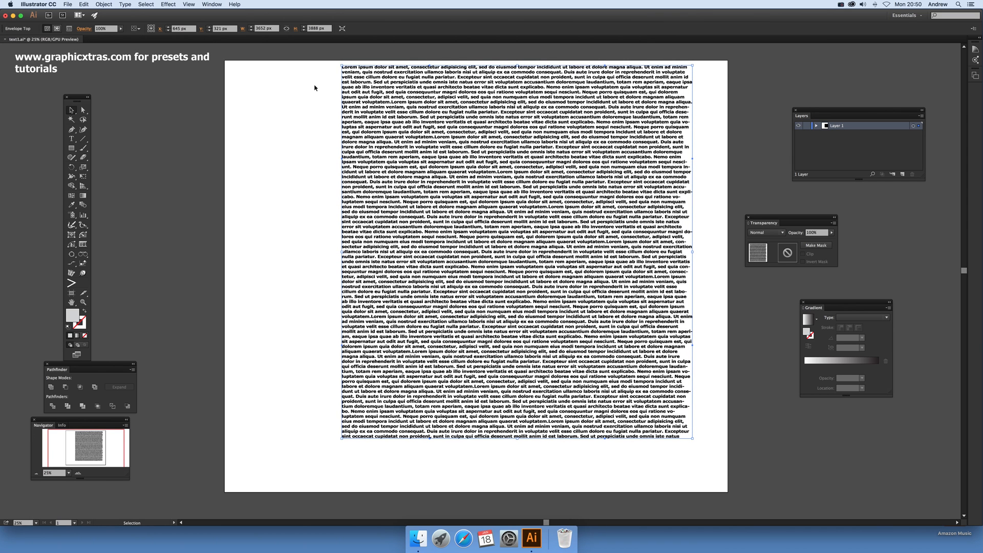
mouse_move(82, 111)
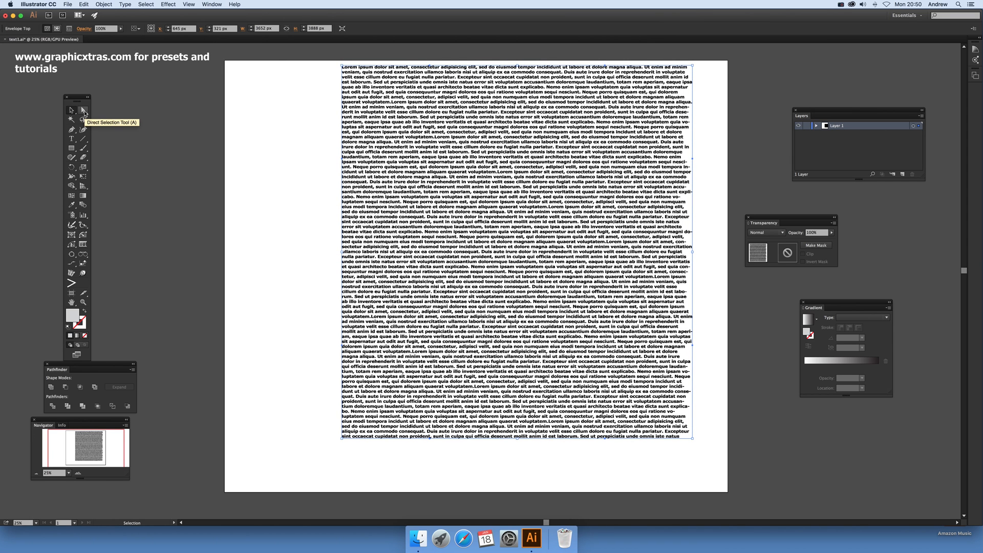
Drag the envelope's top-left corner point leftward with Direct Selection to bend the text.
left_click(82, 110)
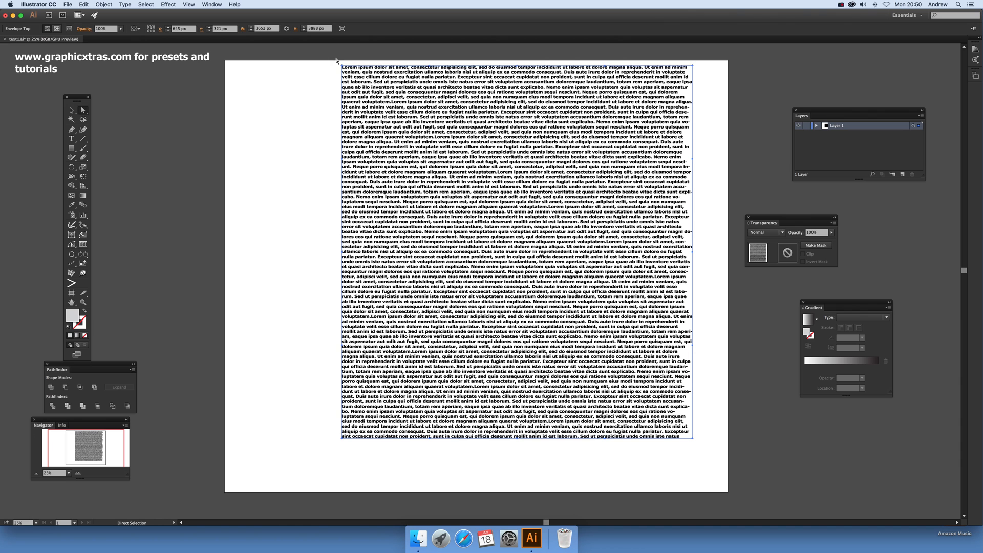
left_click(343, 67)
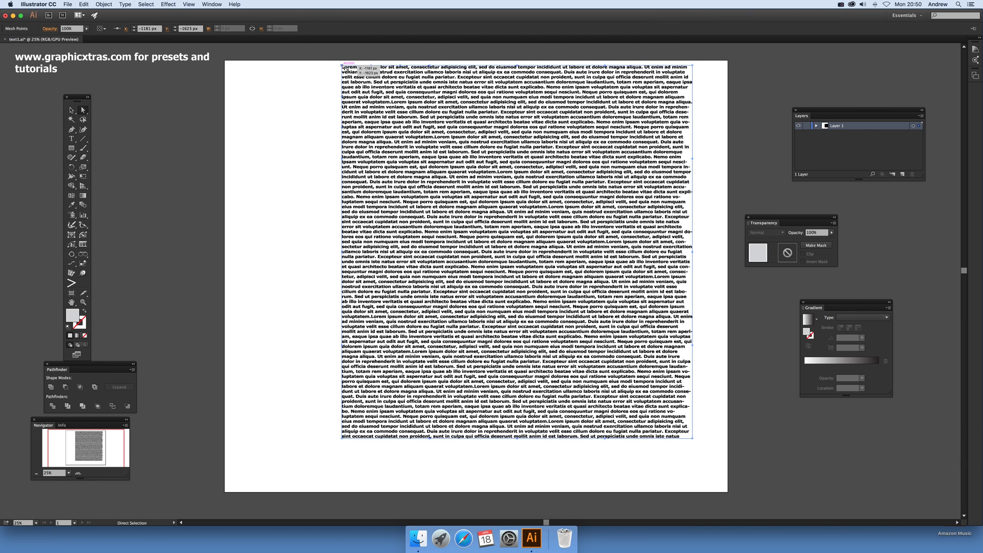
left_click_drag(340, 67, 254, 67)
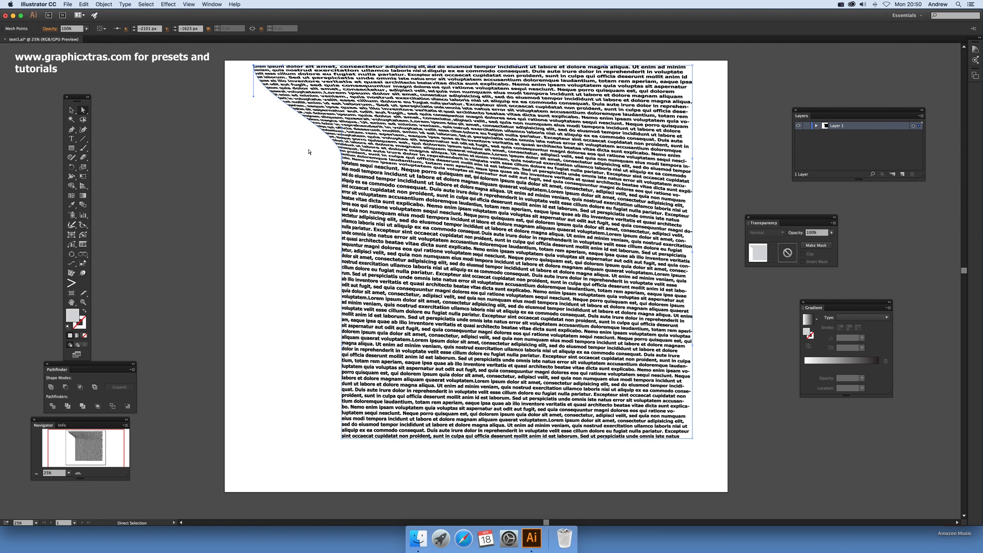
mouse_move(313, 389)
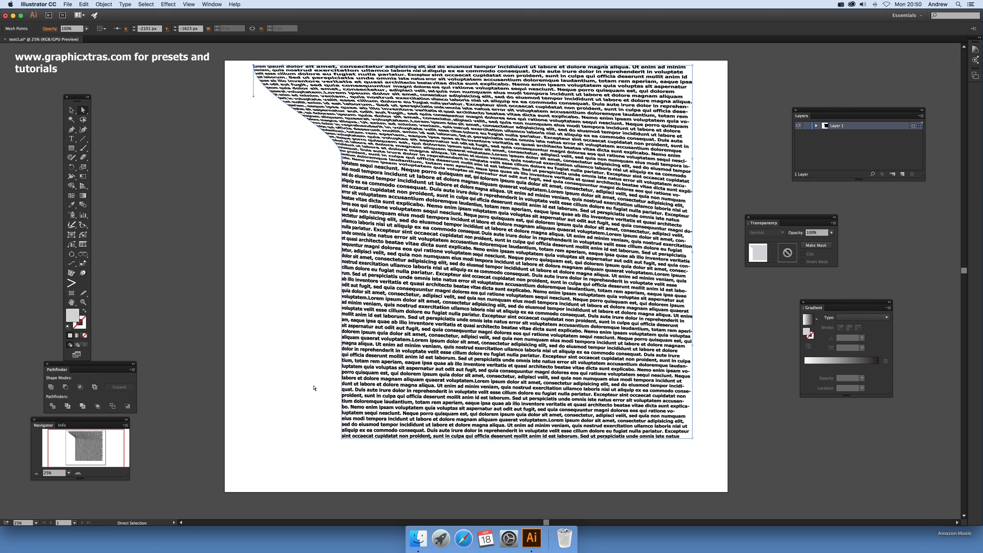
mouse_move(495, 460)
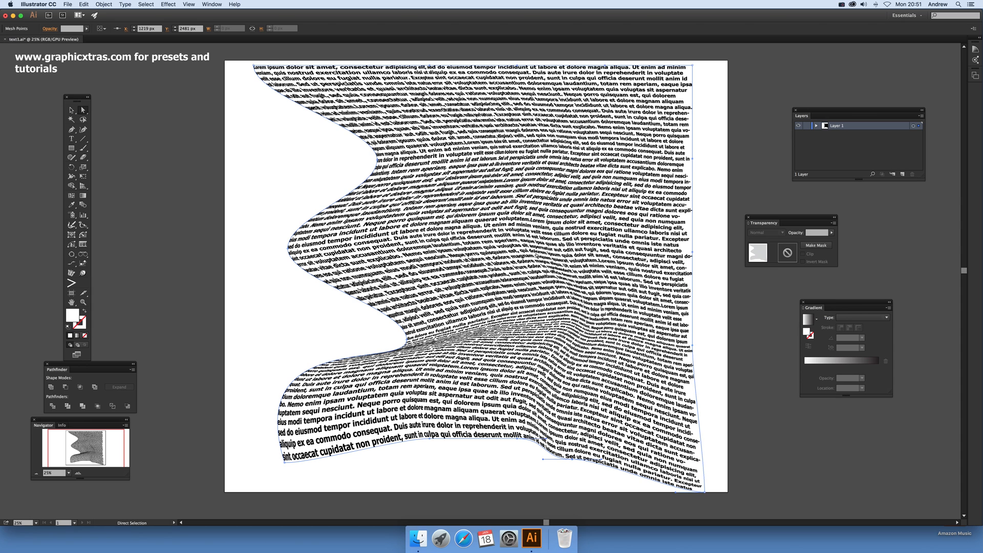
mouse_move(694, 334)
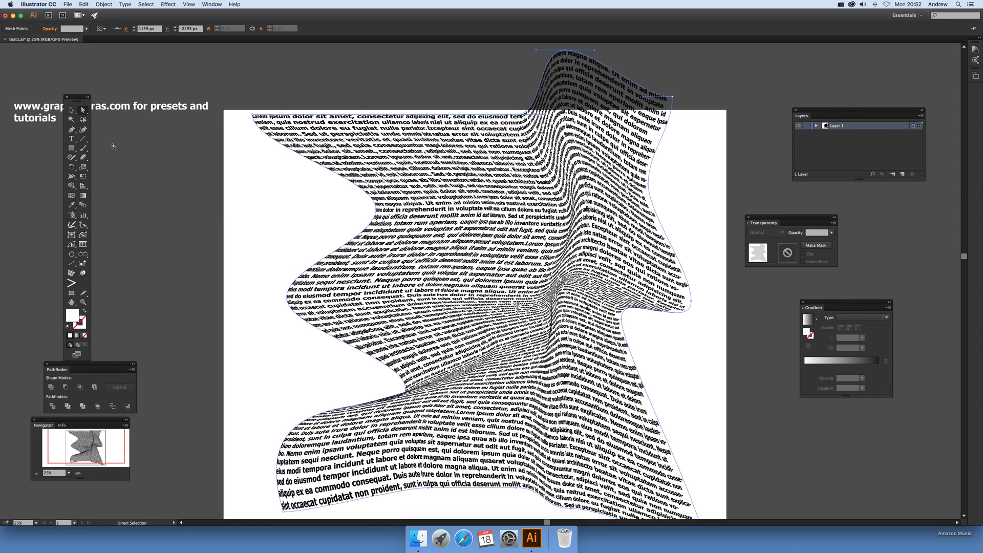
Switch to the Star tool and draw a star over the wavy text.
left_click(72, 149)
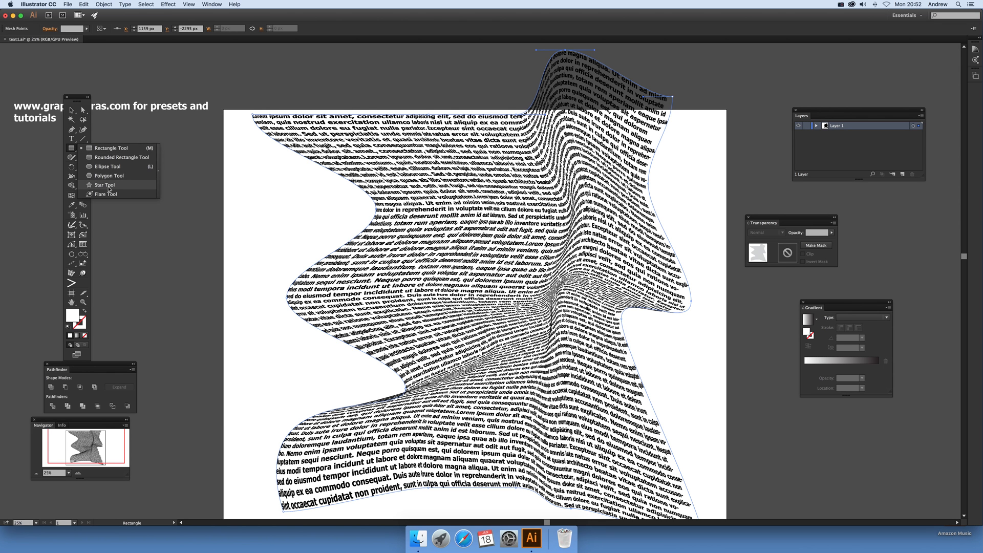
left_click(104, 185)
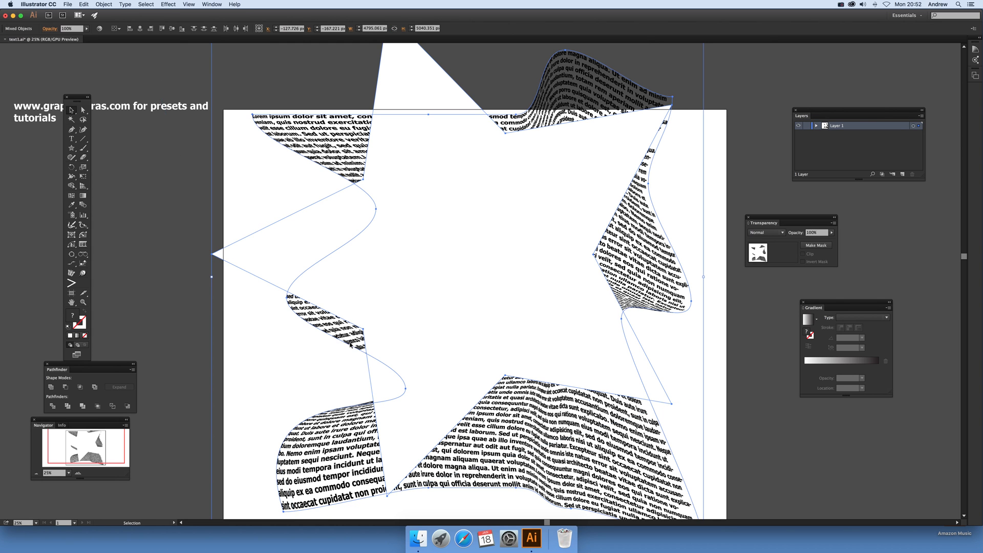
Envelope the text into the overlying star with Make with Top Object.
left_click(104, 4)
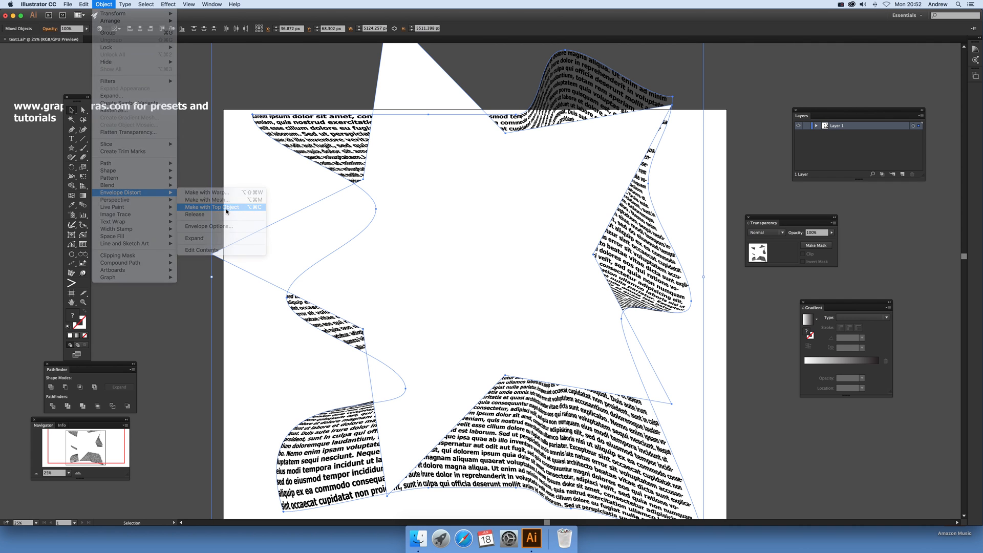
left_click(211, 208)
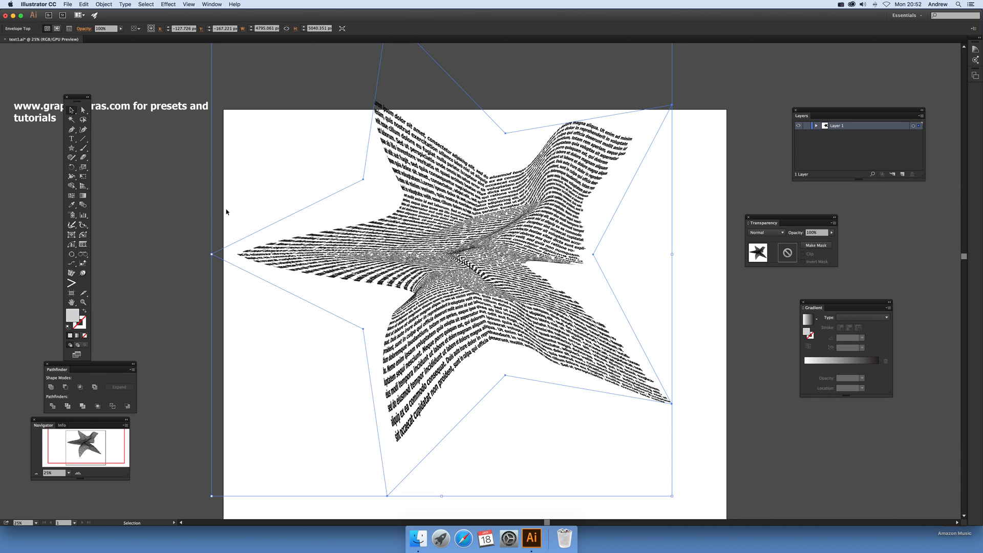
mouse_move(351, 212)
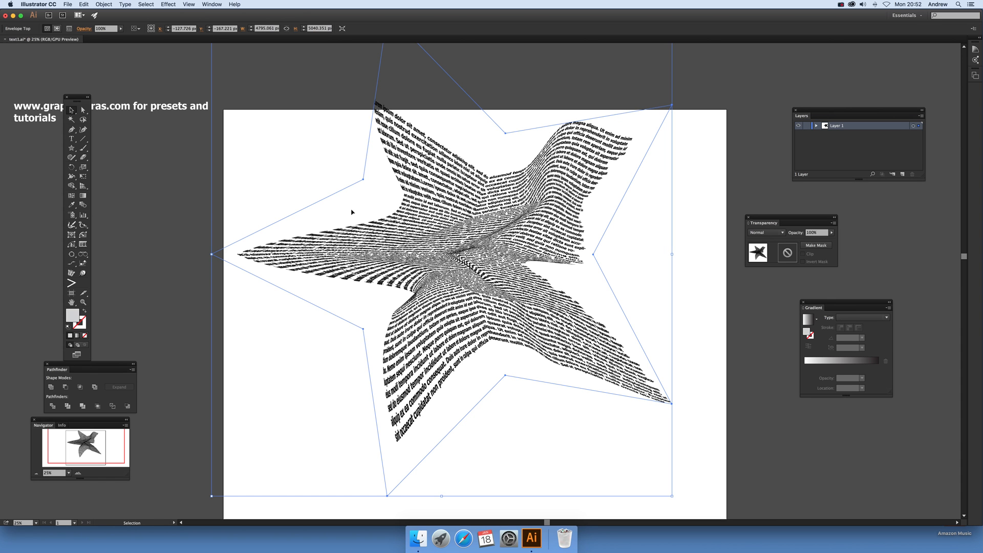
mouse_move(308, 102)
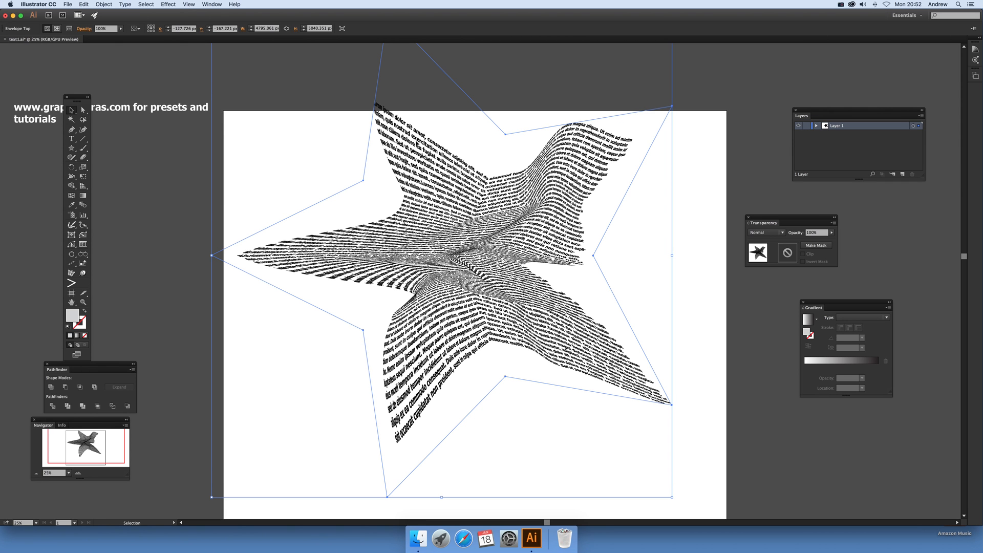
mouse_move(386, 488)
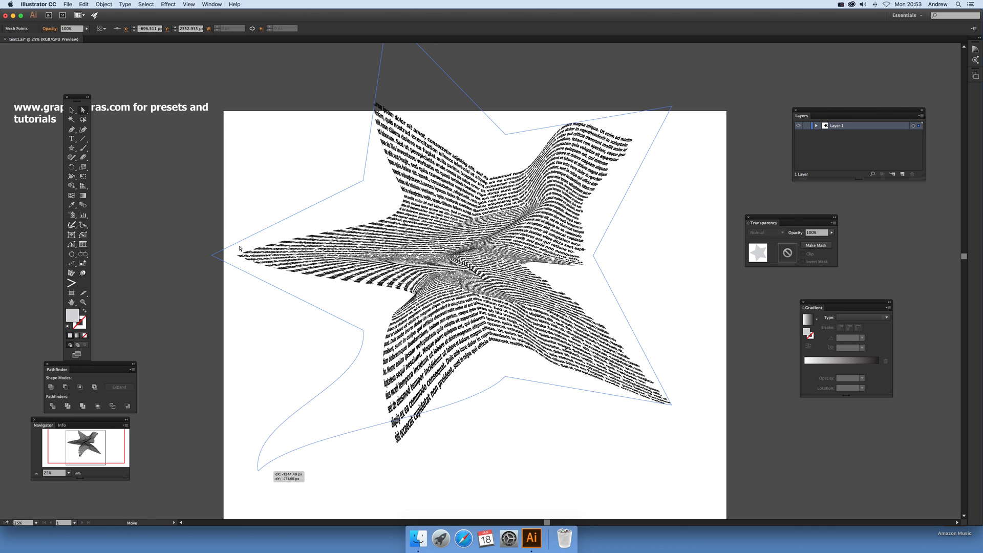
Dismiss the Envelope Distort commands, drag star envelope anchors into curving arms, then reach for the shape flyout.
left_click(104, 4)
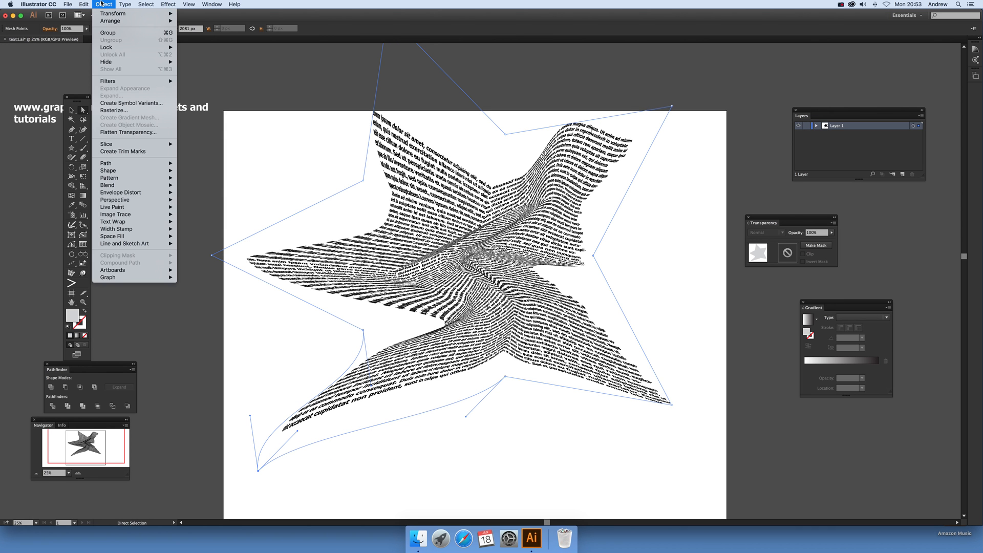
mouse_move(120, 133)
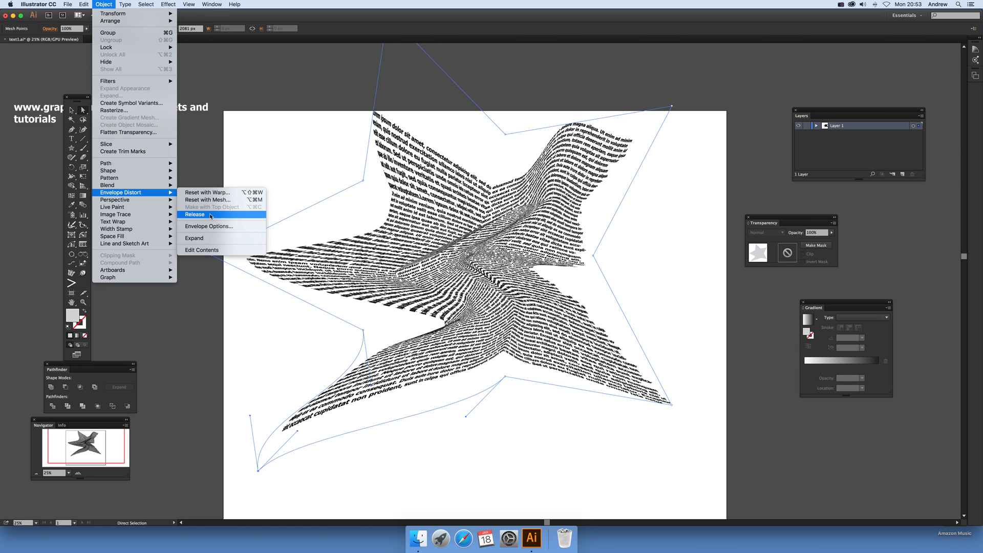
mouse_move(196, 266)
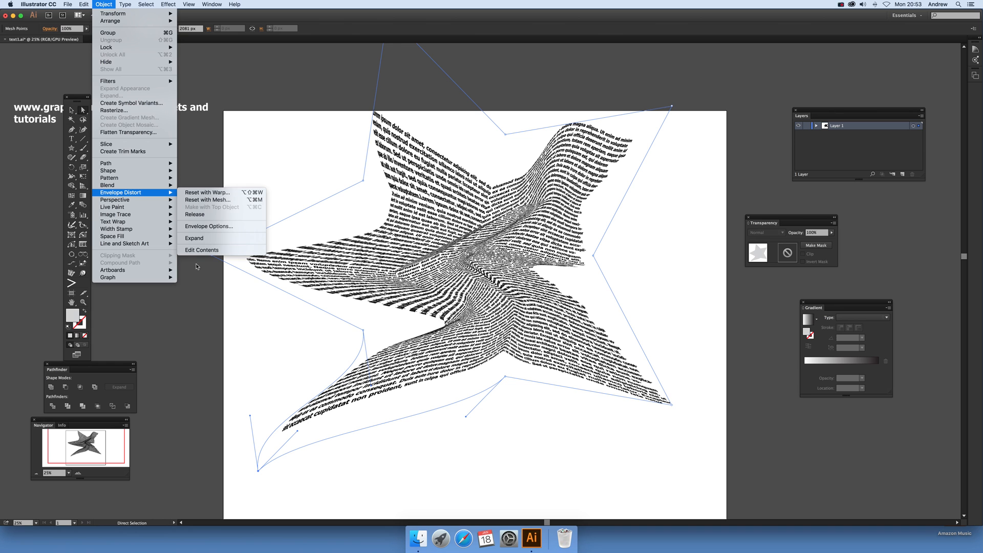
mouse_move(182, 200)
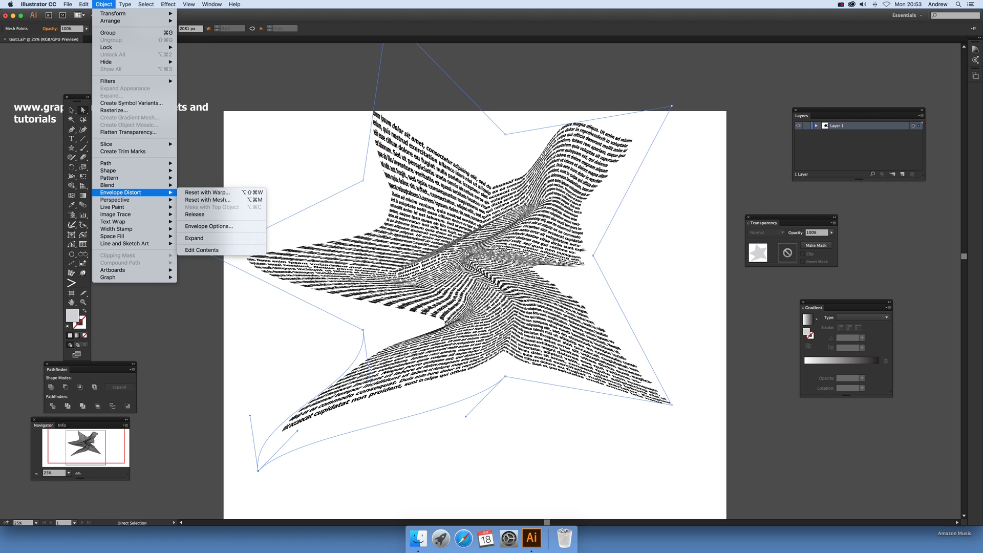
left_click(201, 250)
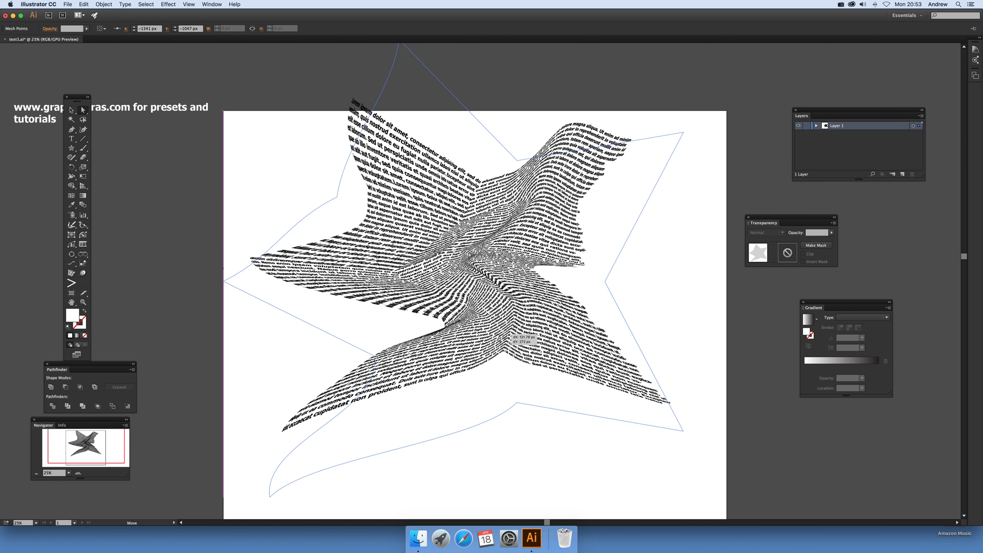
mouse_move(643, 268)
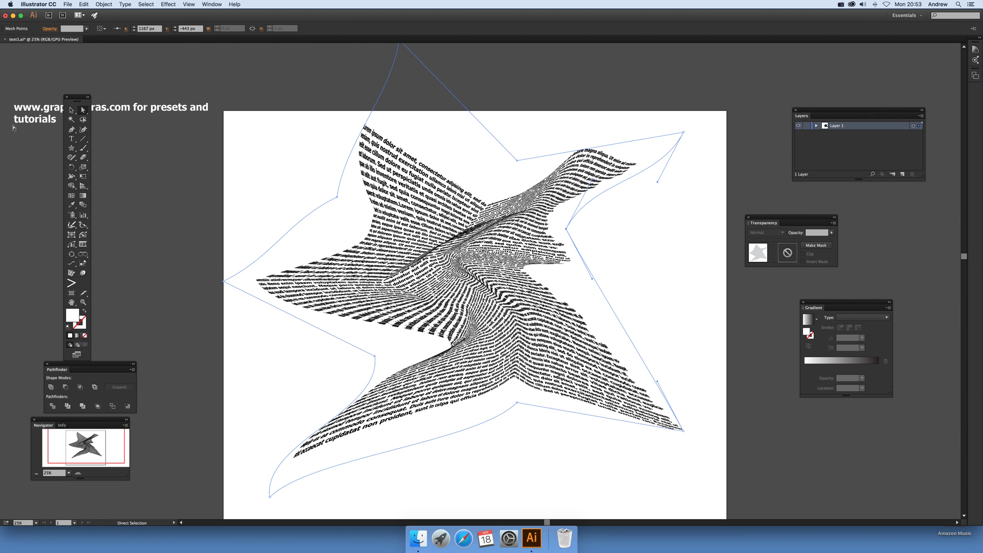
left_click(71, 147)
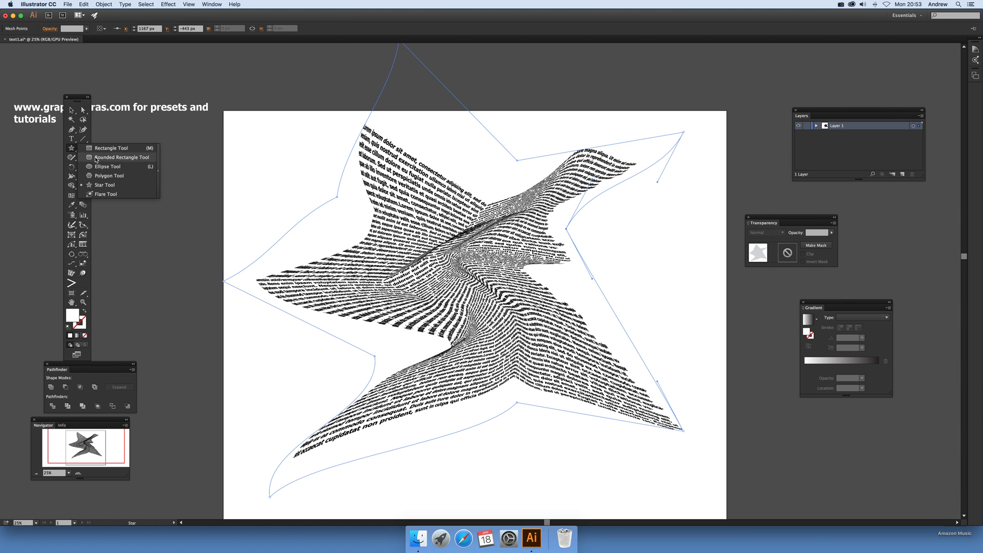
Draw a large circle with the Ellipse tool over the twisted text and select both objects.
left_click(108, 166)
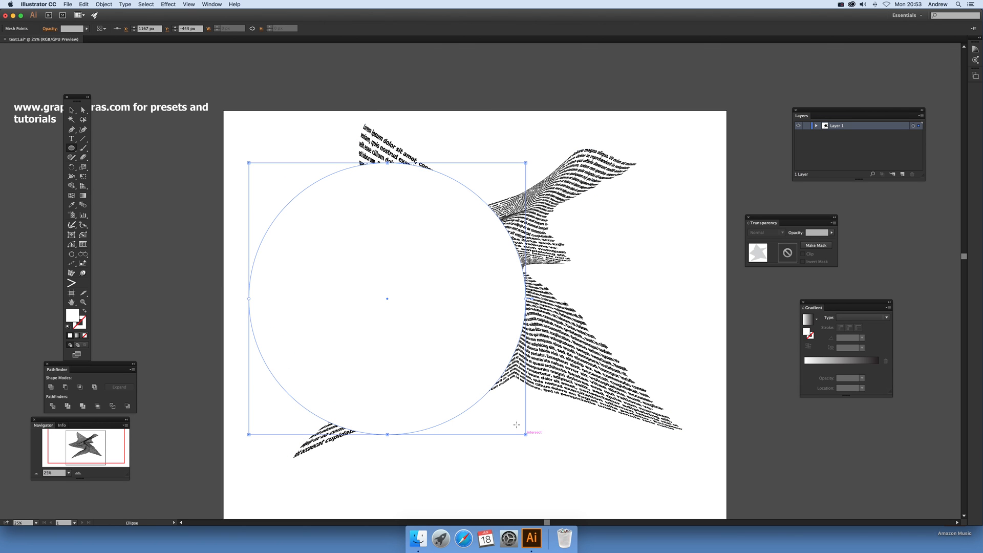
left_click(72, 110)
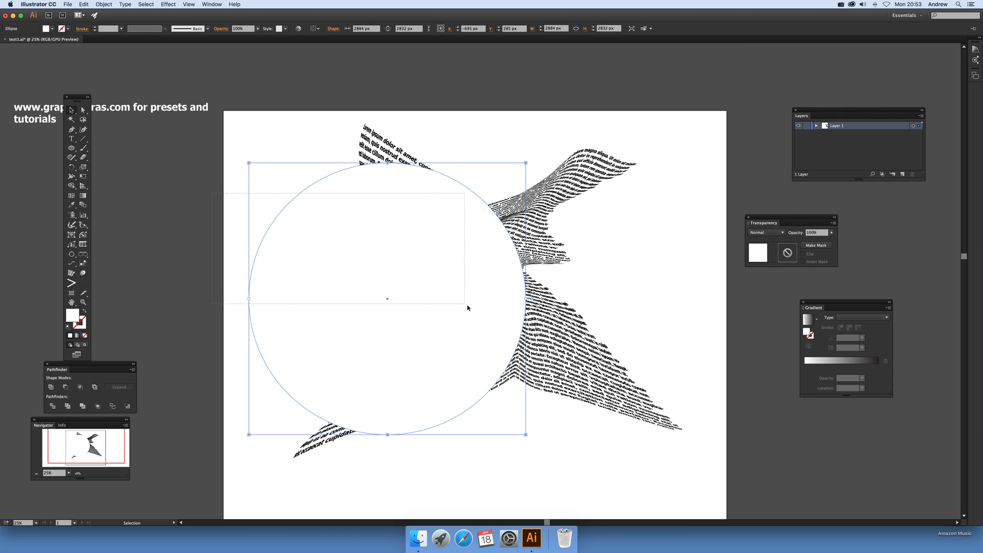
left_click(105, 4)
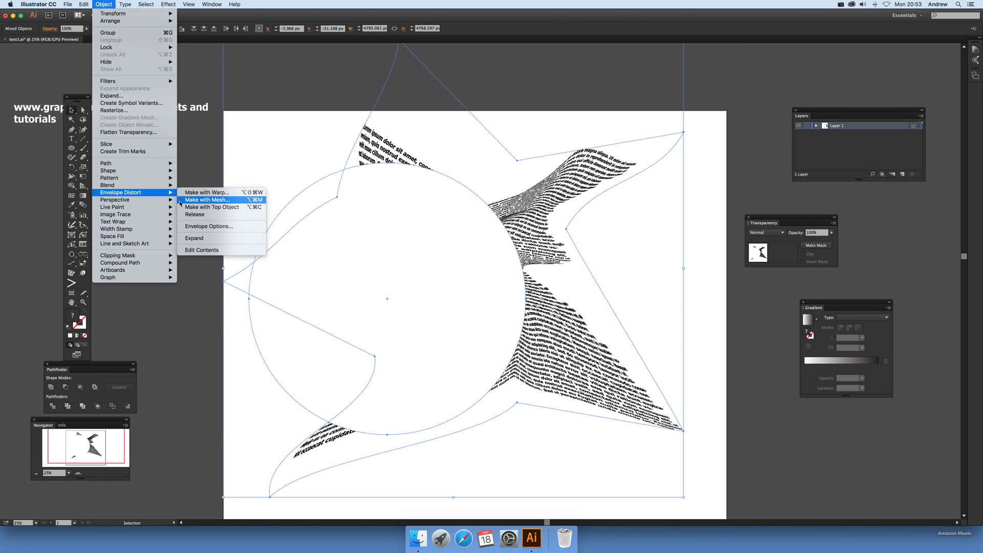
mouse_move(194, 237)
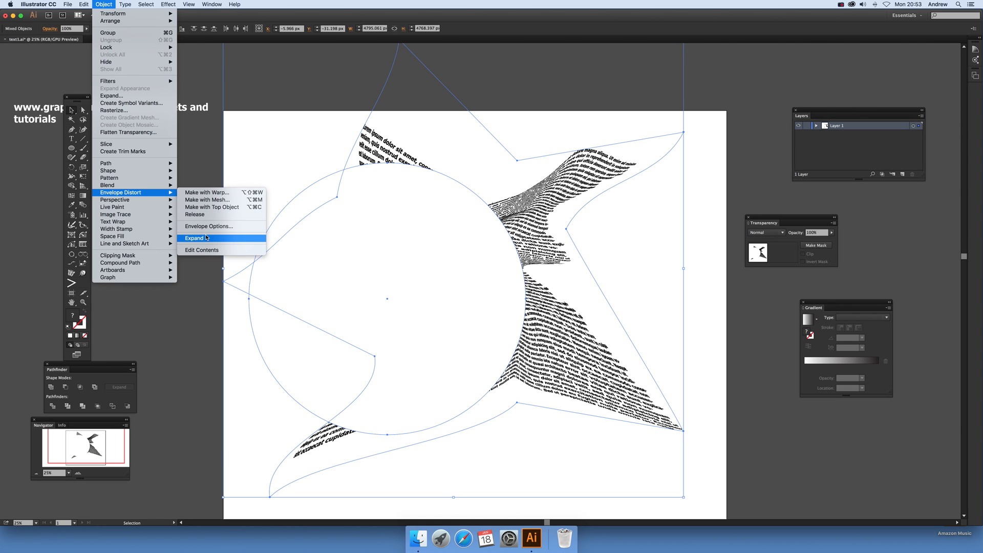
mouse_move(211, 206)
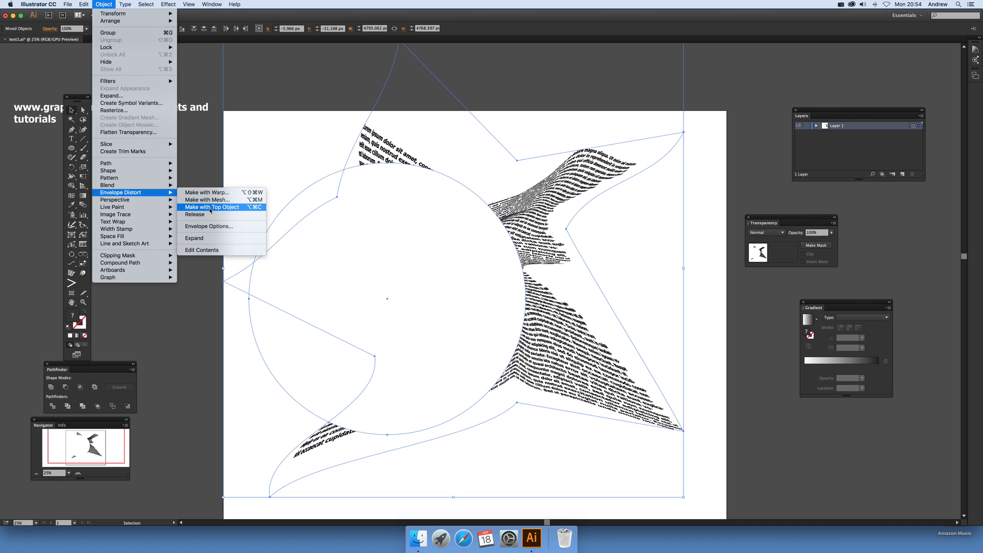
mouse_move(199, 238)
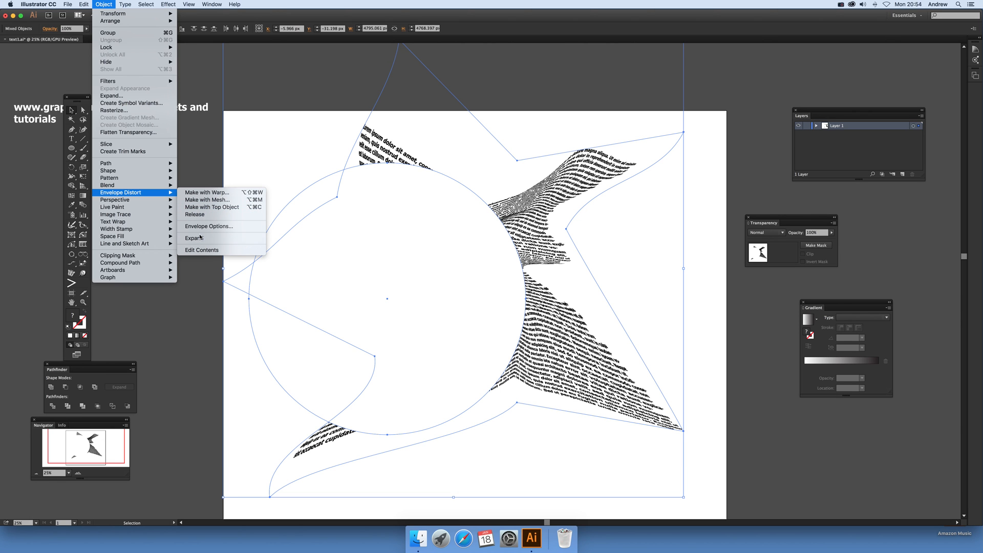
mouse_move(212, 207)
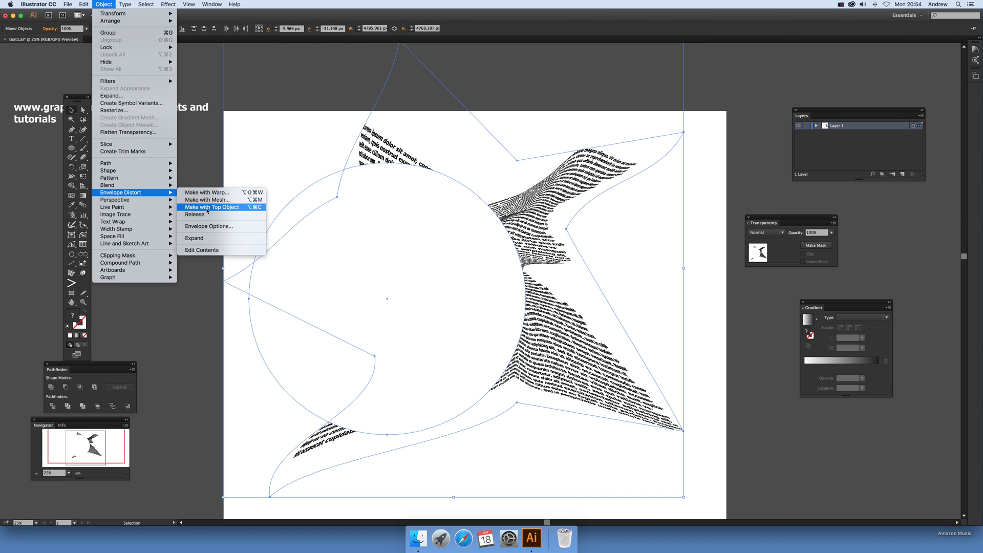
Envelope the twisted star text into the circle with Make with Top Object.
left_click(212, 207)
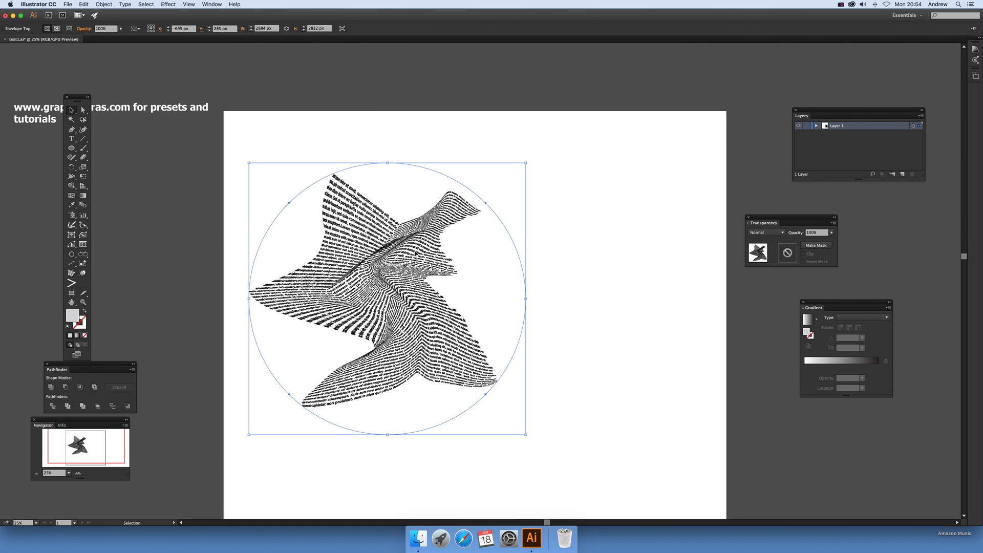
mouse_move(486, 398)
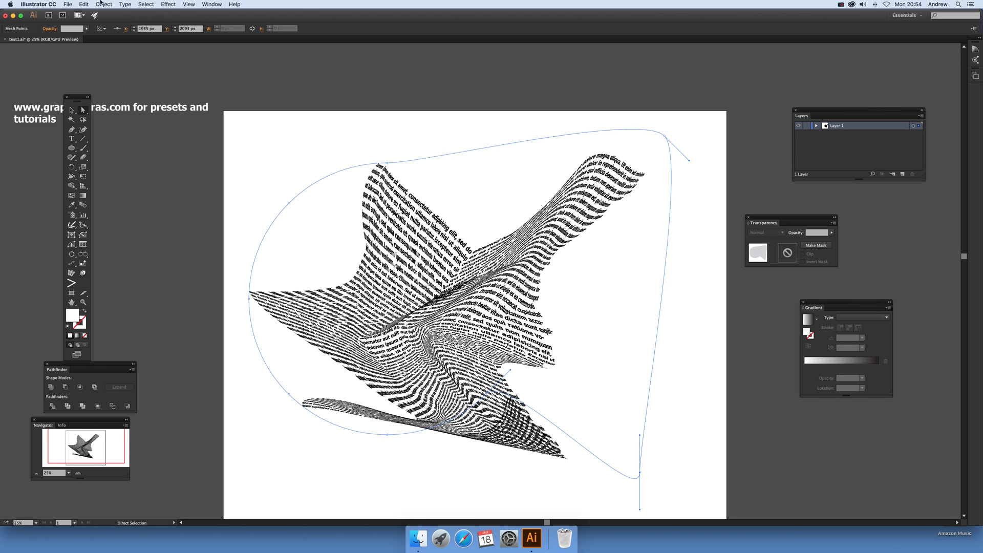
Reach the Object menu to prepare making the circle-envelope distortion permanent.
left_click(103, 4)
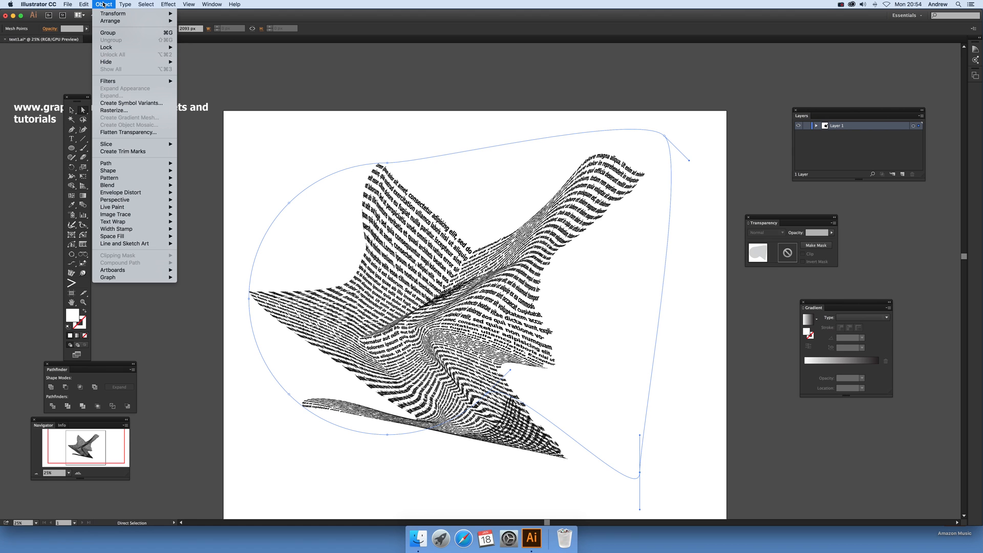
mouse_move(129, 132)
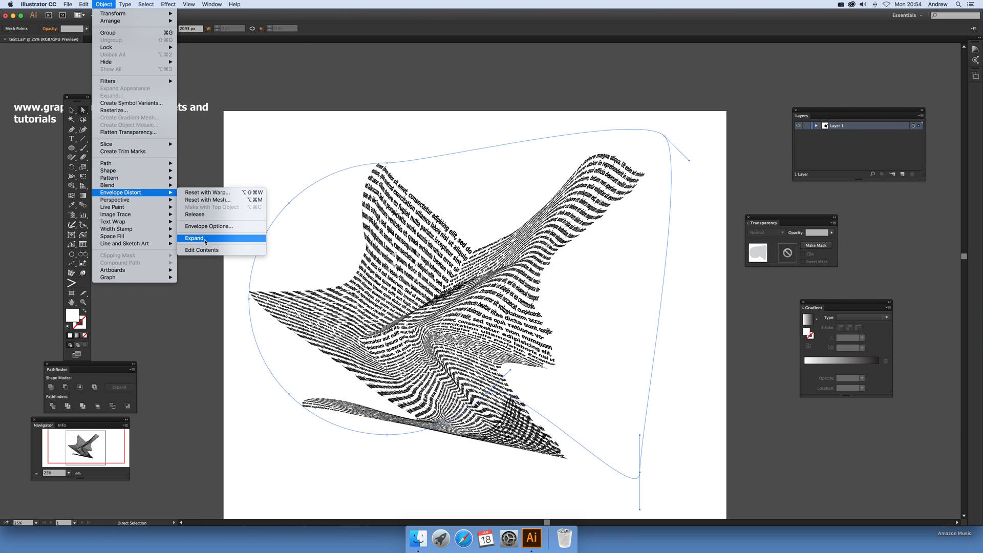
Expand the circle envelope via Envelope Distort > Expand, leaving the twisted text as plain shapes.
left_click(194, 237)
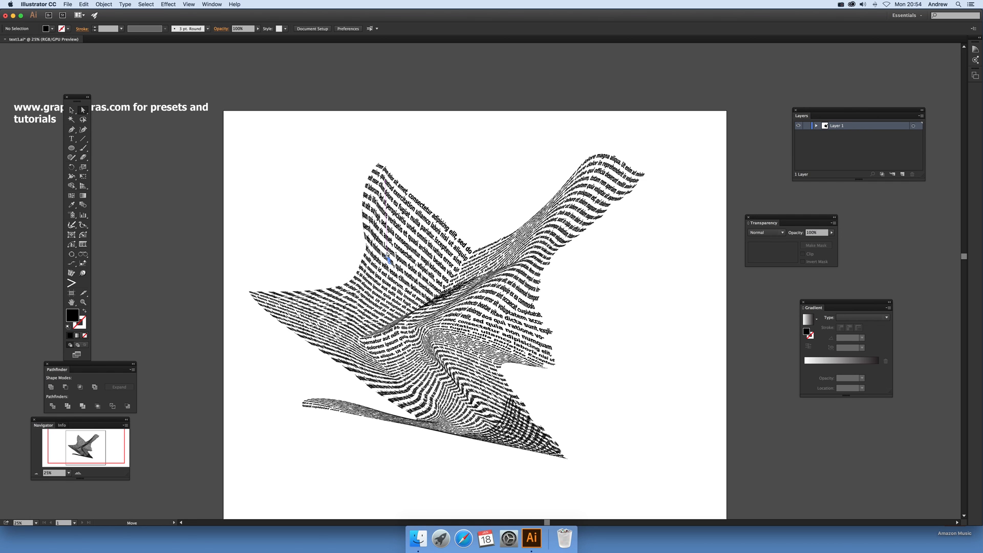
left_click(82, 109)
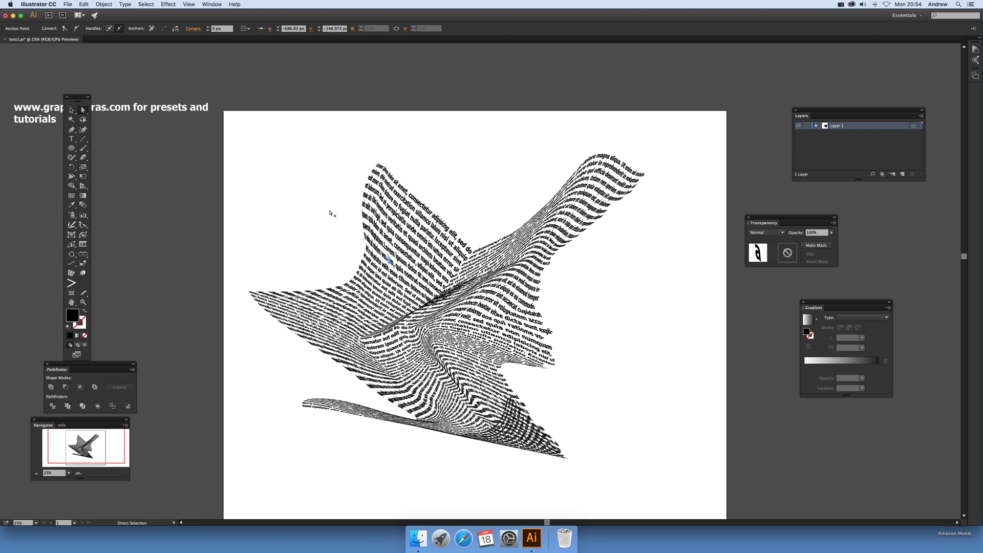